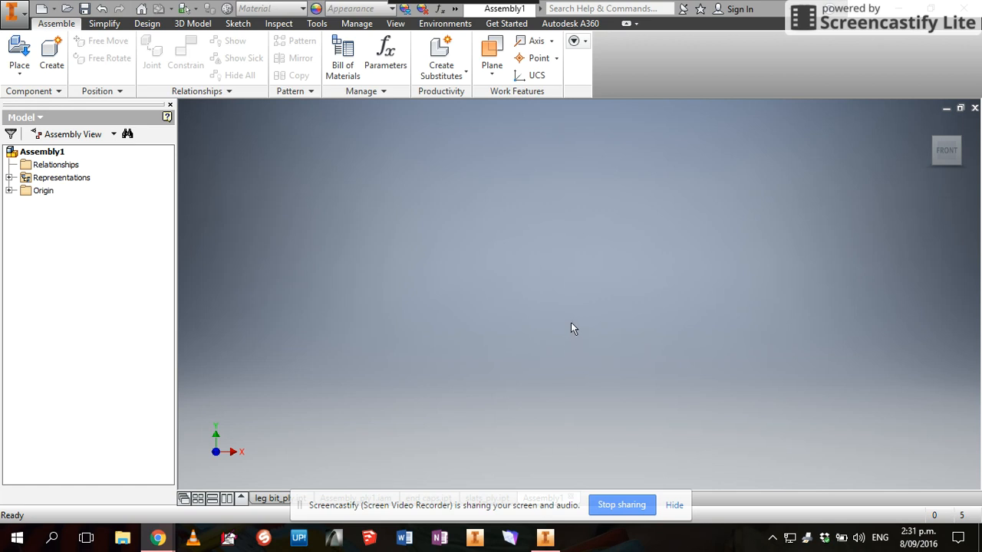
mouse_move(390, 341)
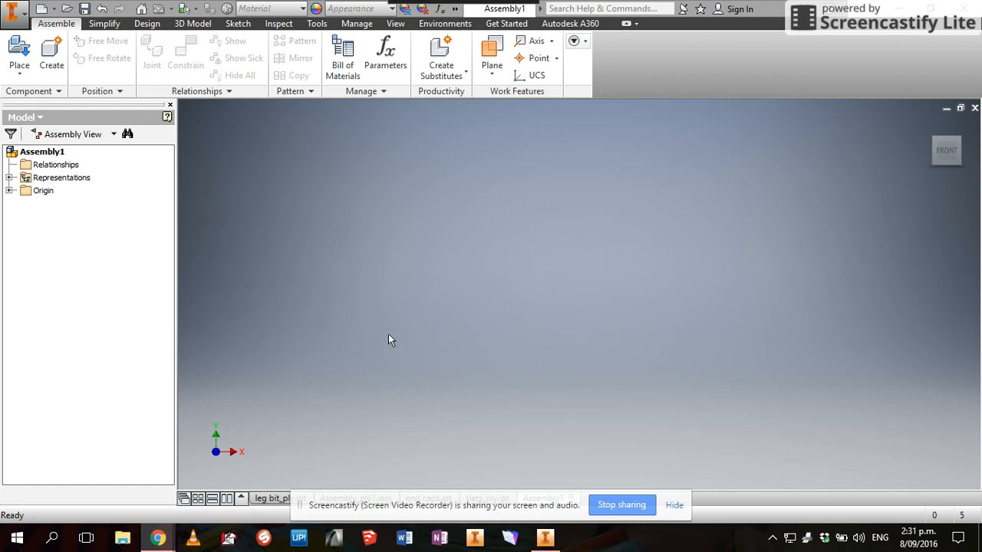
Create a new assembly from the Metric Standard (mm).iam template via the application menu.
left_click(673, 505)
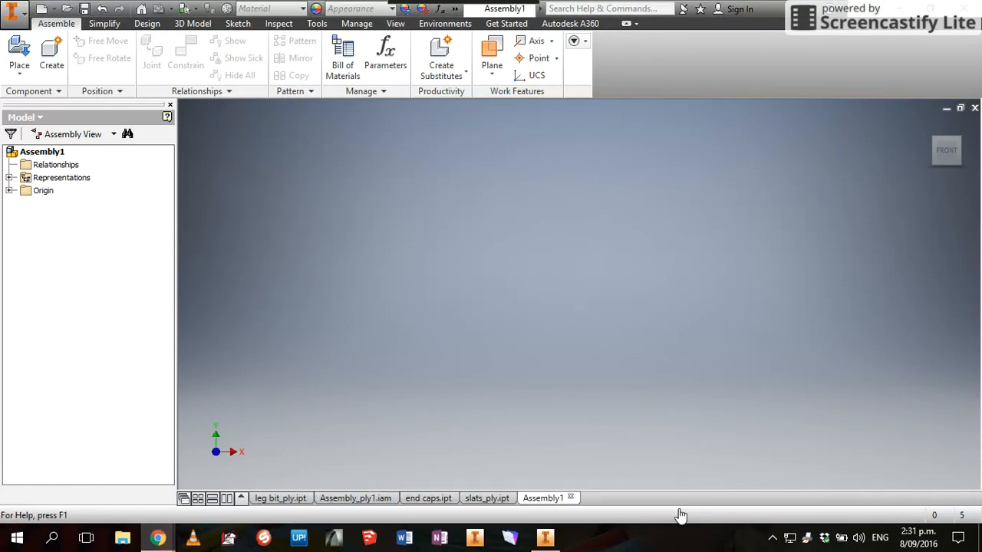
mouse_move(534, 429)
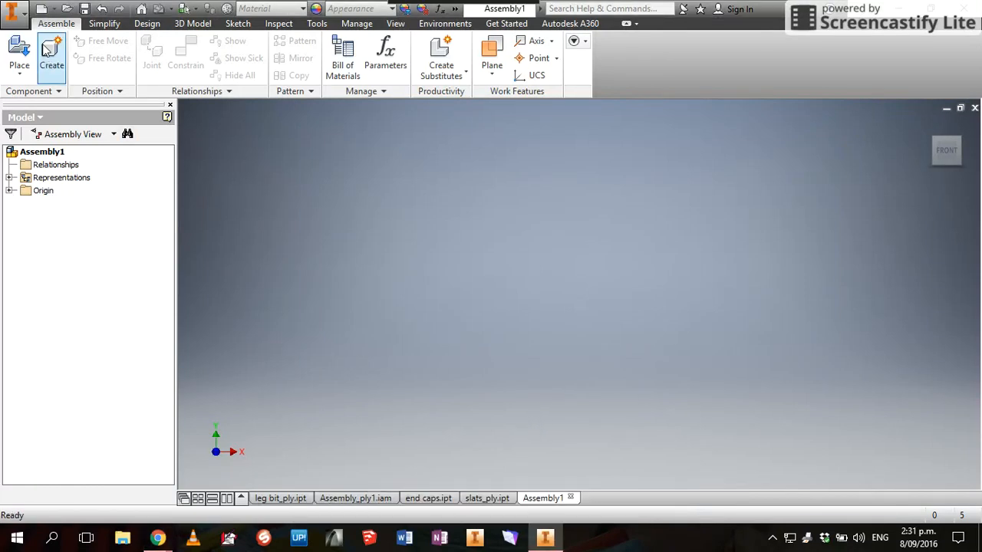
left_click(14, 9)
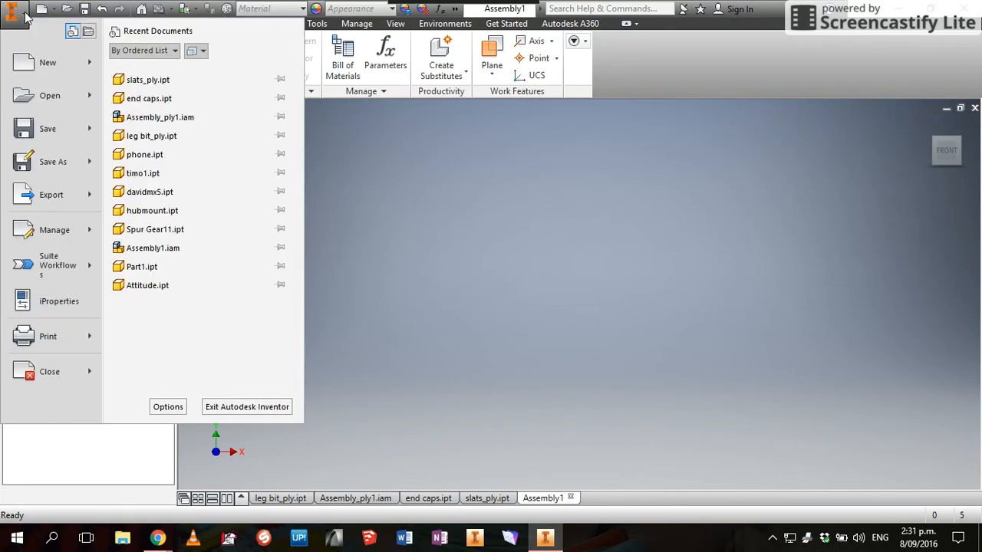
left_click(47, 61)
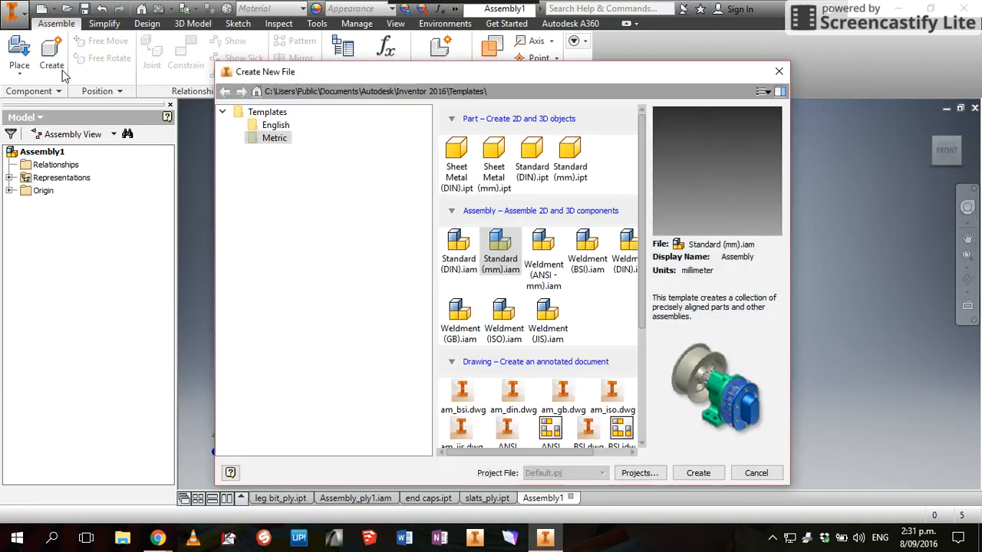
left_click(500, 244)
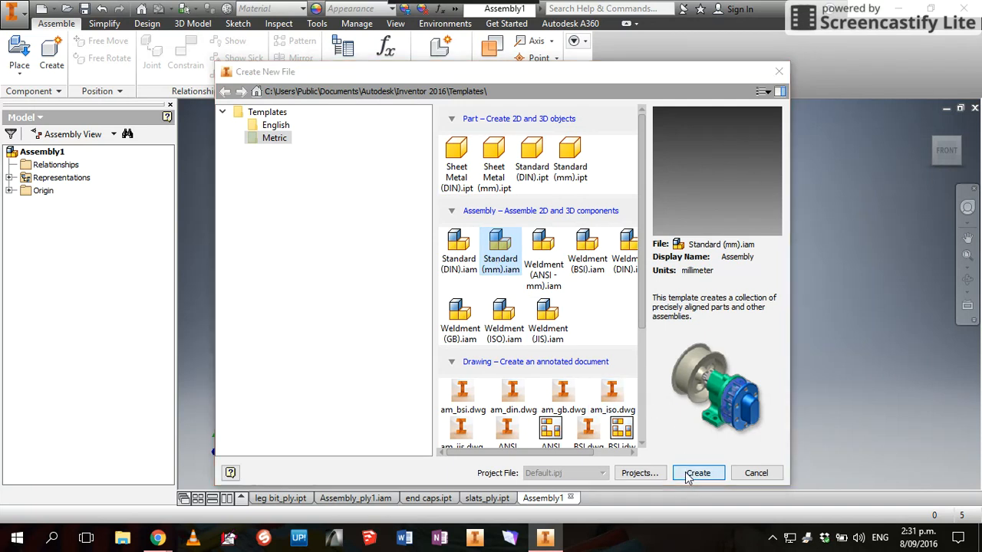
left_click(696, 472)
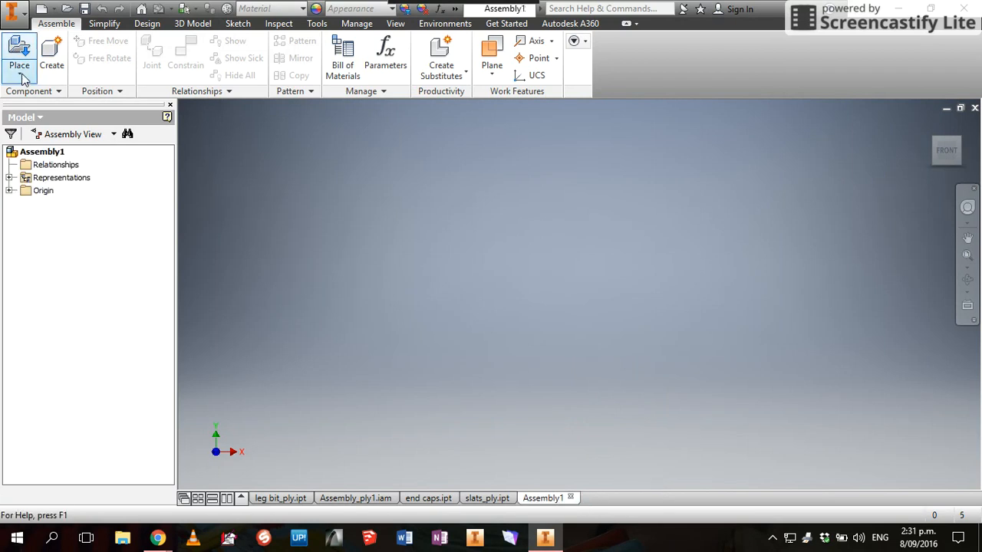
Place copies of end caps.ipt from the Downloads folder into the assembly.
left_click(18, 53)
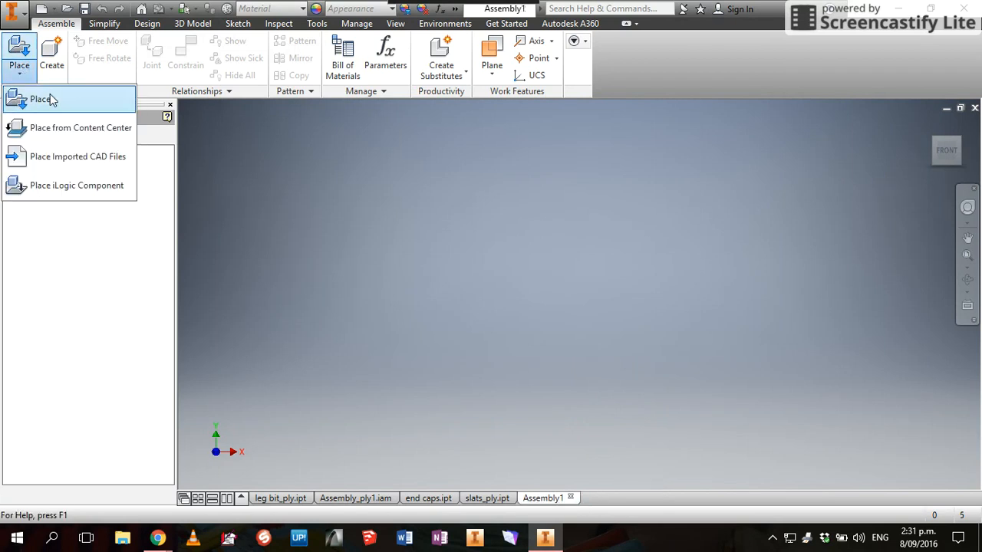
left_click(40, 98)
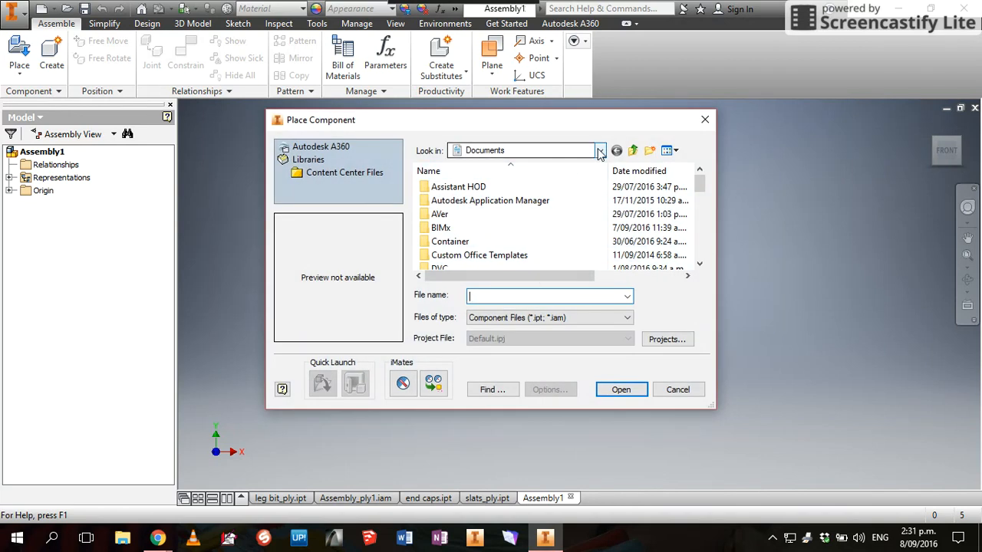
left_click(601, 150)
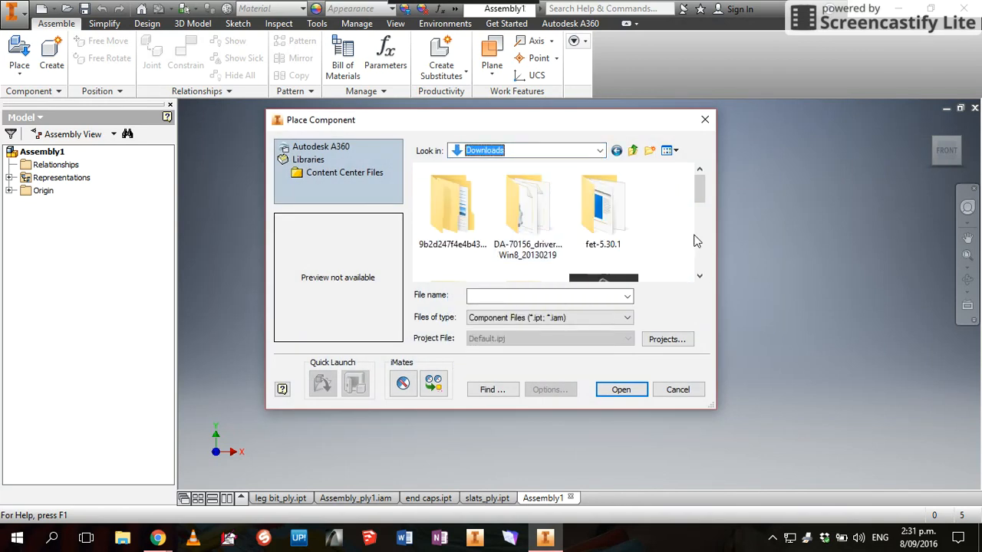
scroll("down", 3)
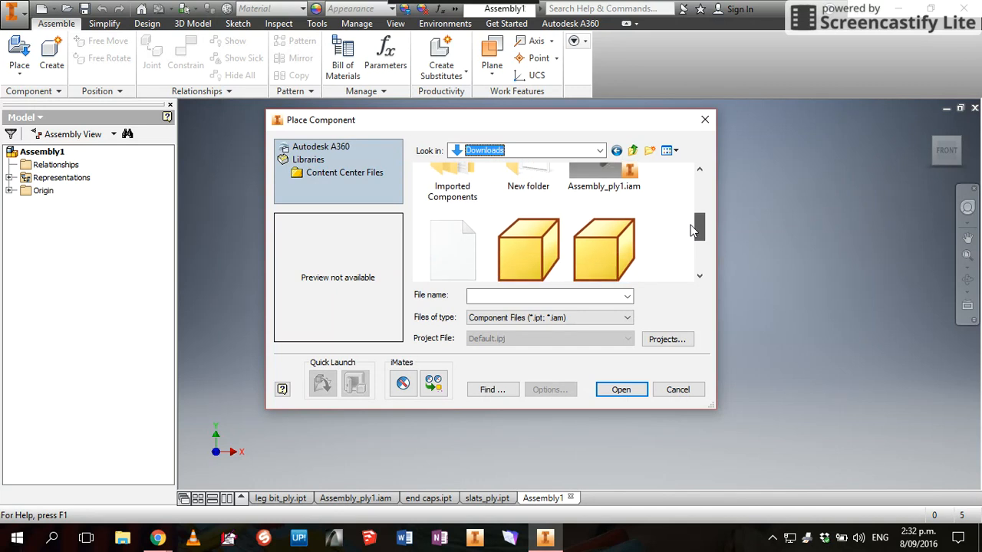
left_click(451, 203)
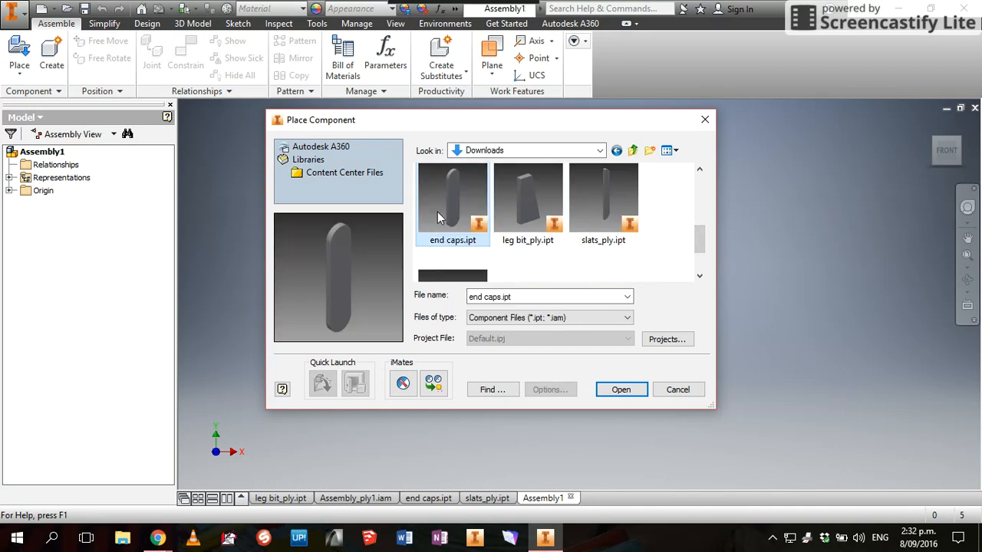
left_click(620, 390)
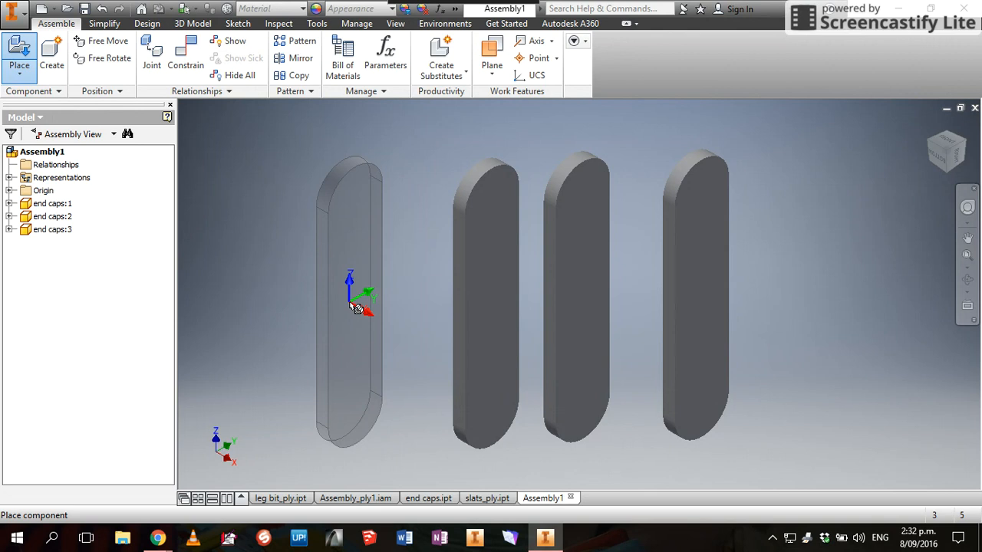
Place copies of slats_ply.ipt from Downloads into the assembly next to the end caps.
left_click(18, 54)
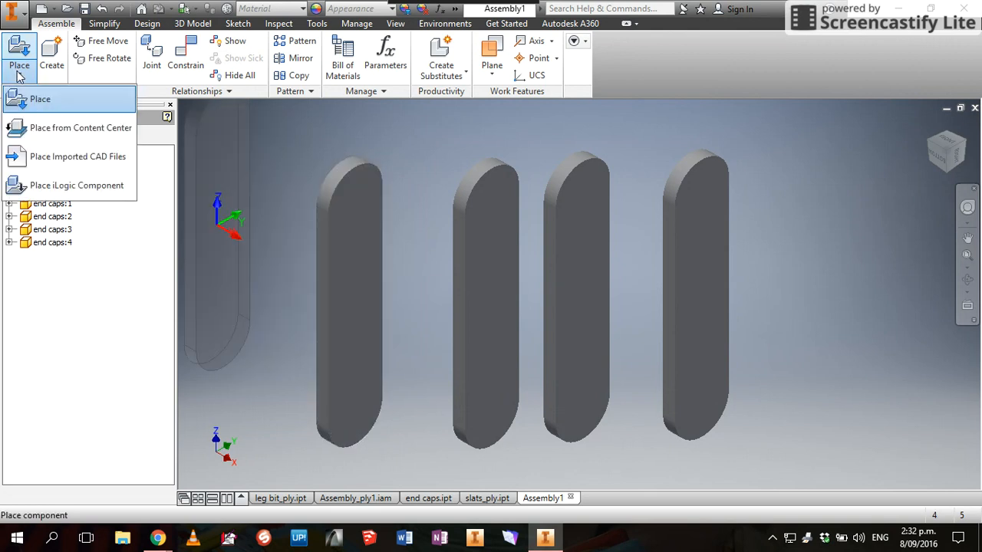
left_click(40, 98)
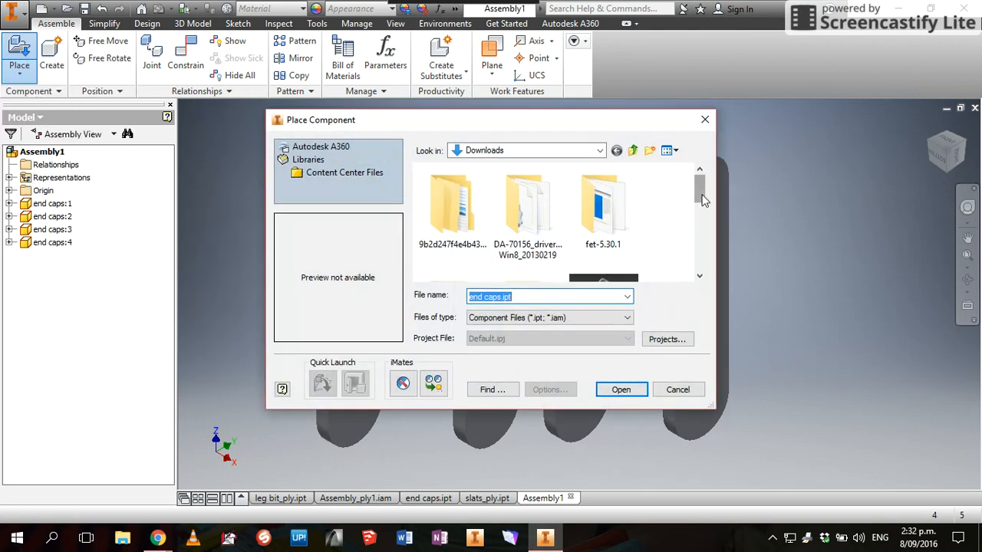
scroll("down", 3)
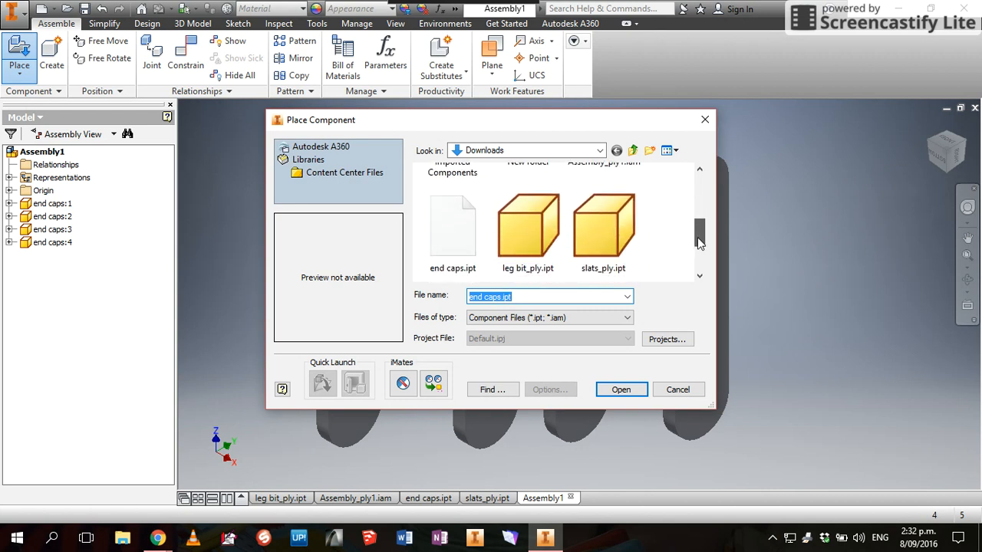
left_click(604, 222)
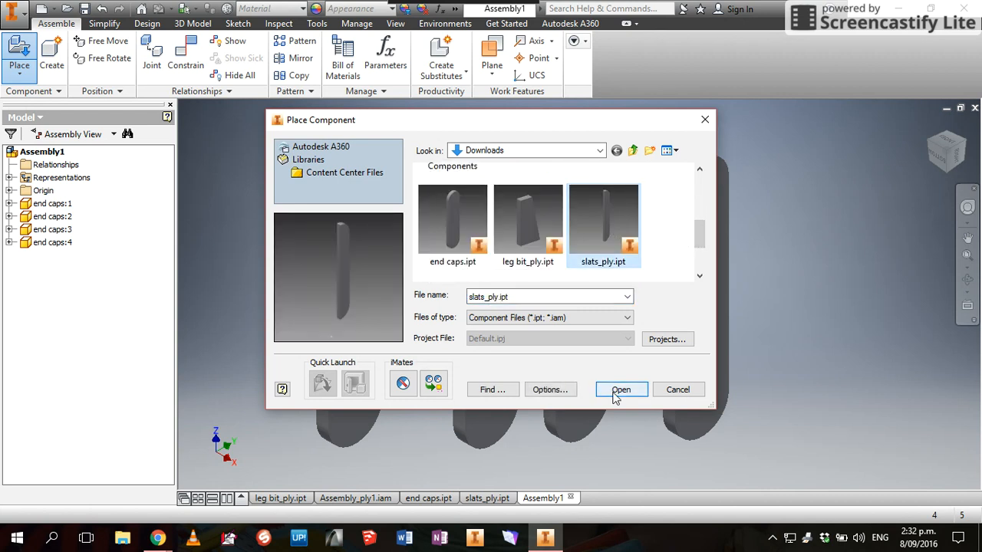
left_click(619, 389)
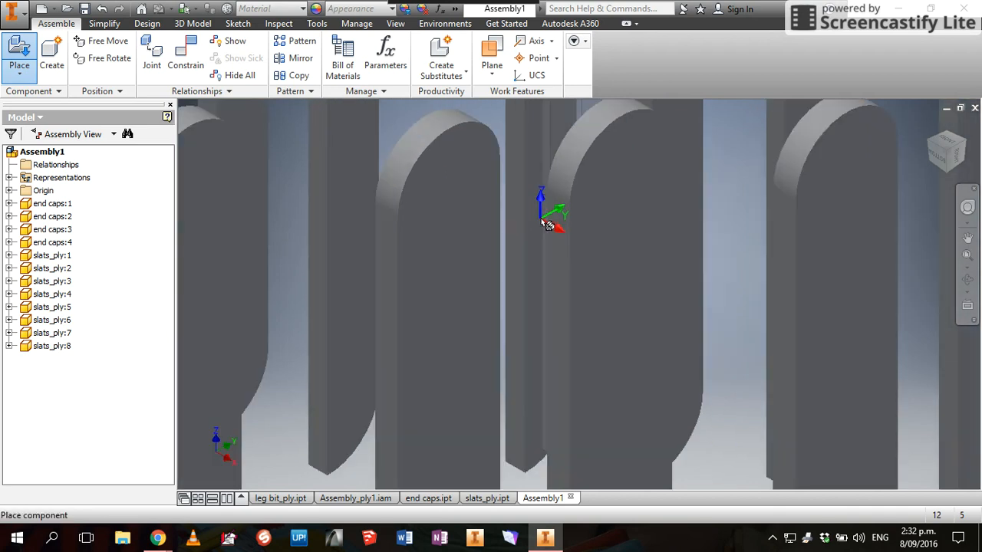
Place copies of leg bit_ply.ipt from Downloads into the assembly beneath the slats.
left_click(19, 55)
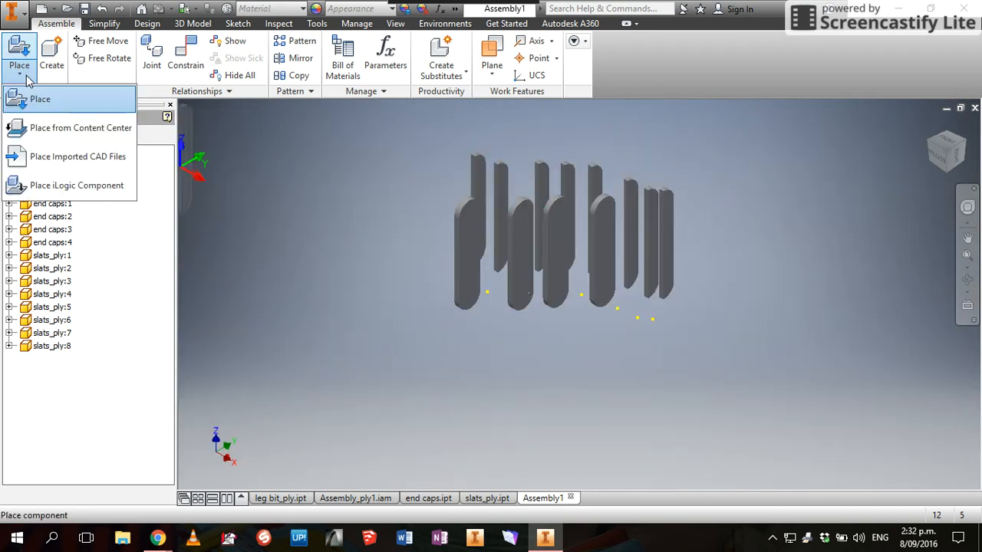
left_click(40, 98)
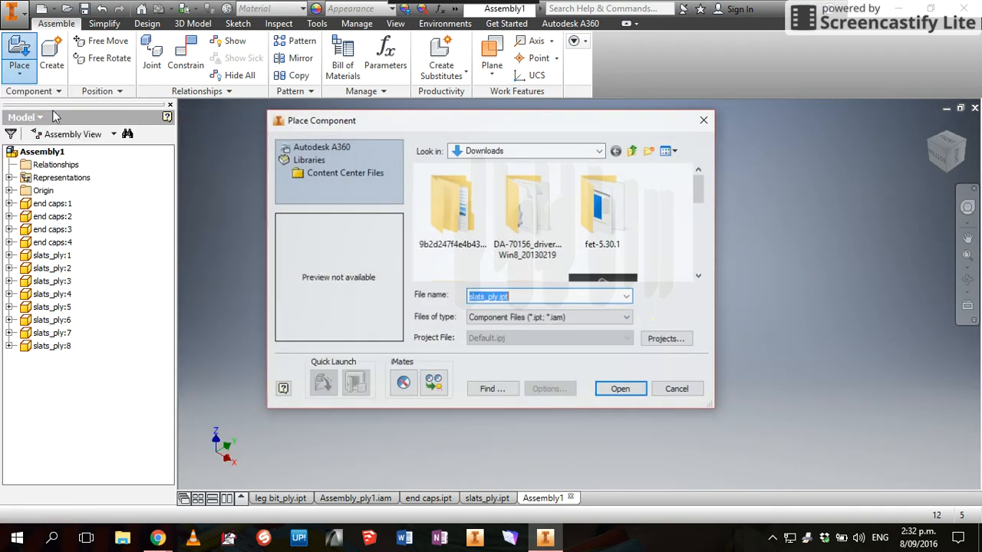
scroll("down", 3)
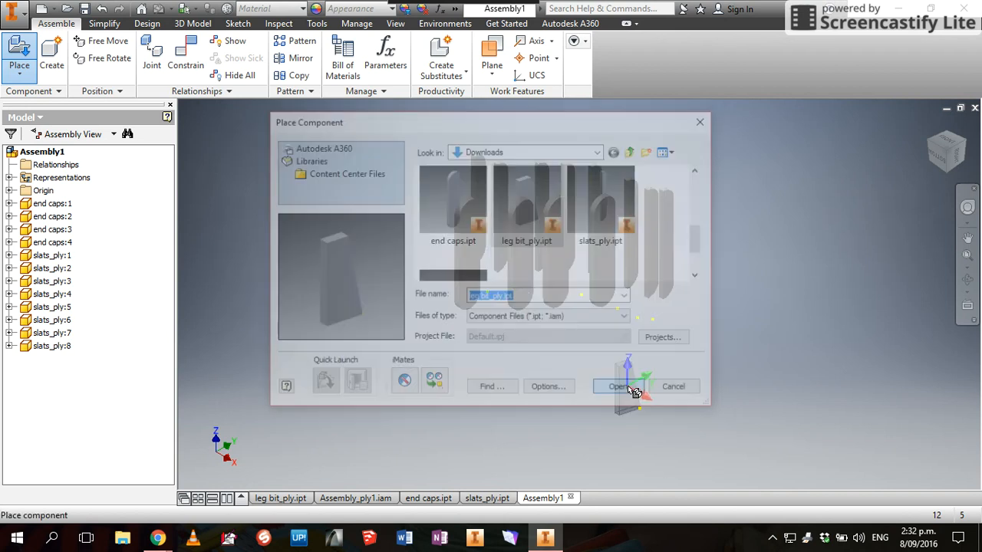
left_click(616, 387)
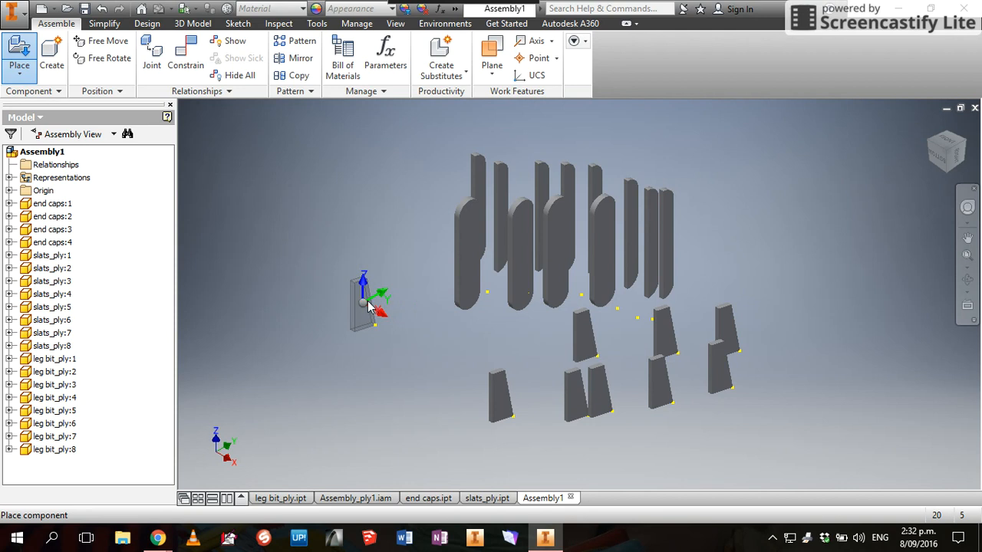
right_click(365, 303)
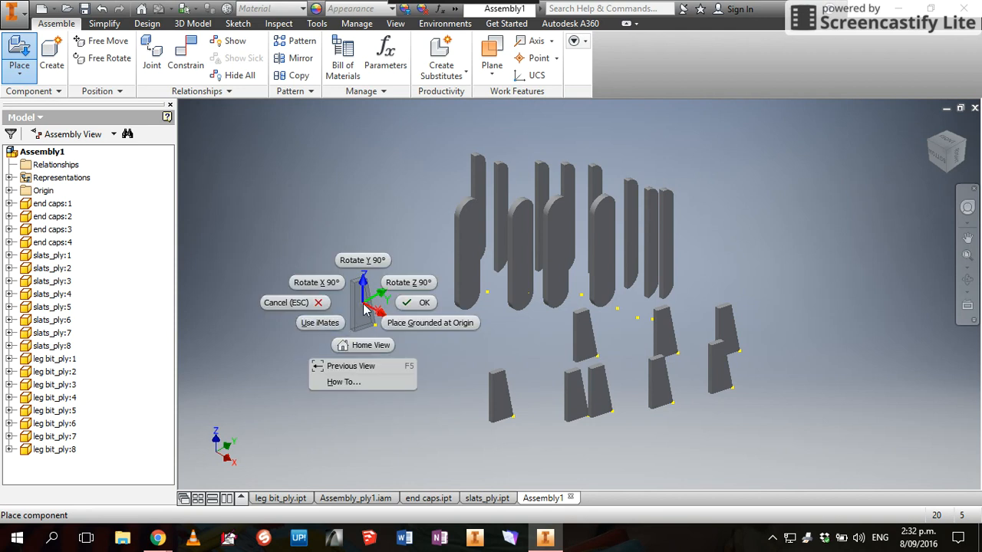
mouse_move(356, 320)
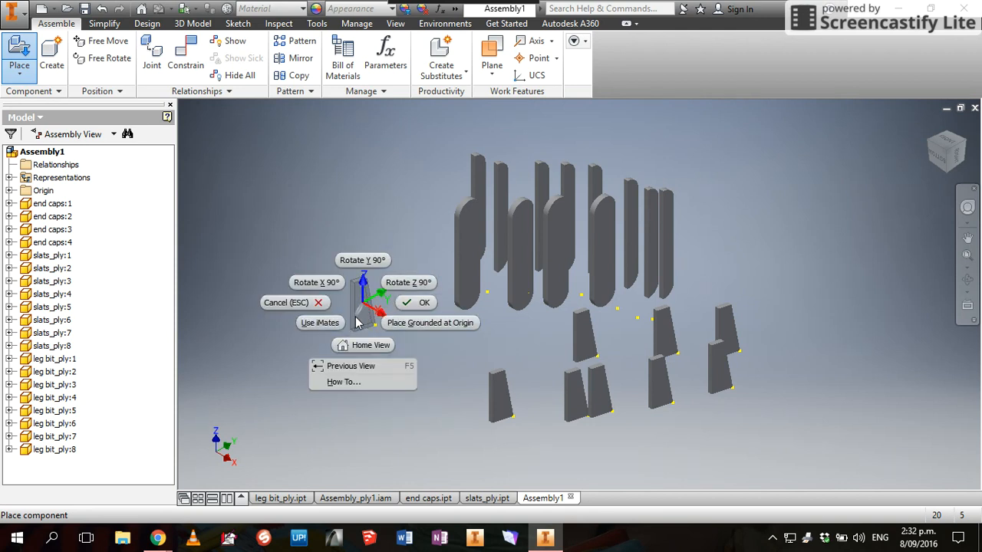
left_click(423, 302)
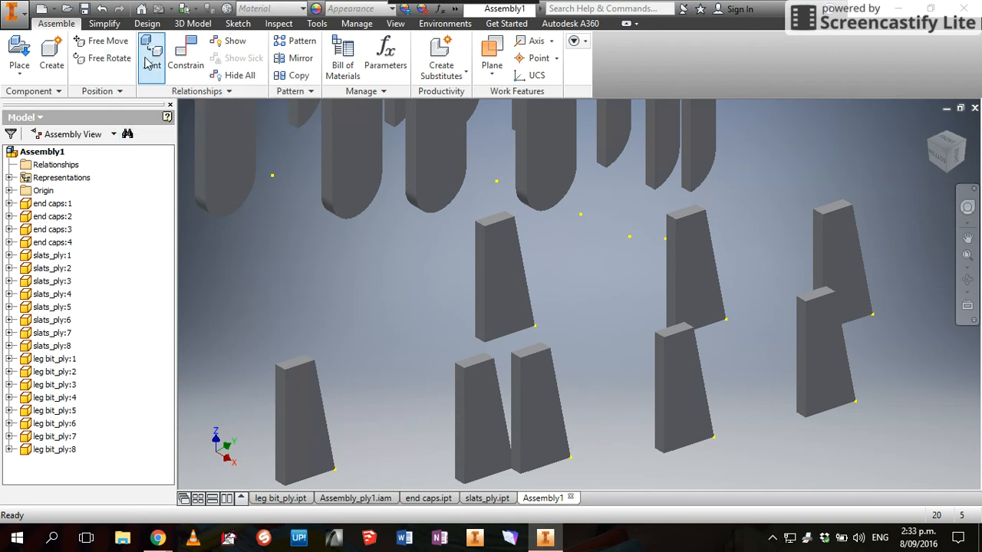
mouse_move(152, 53)
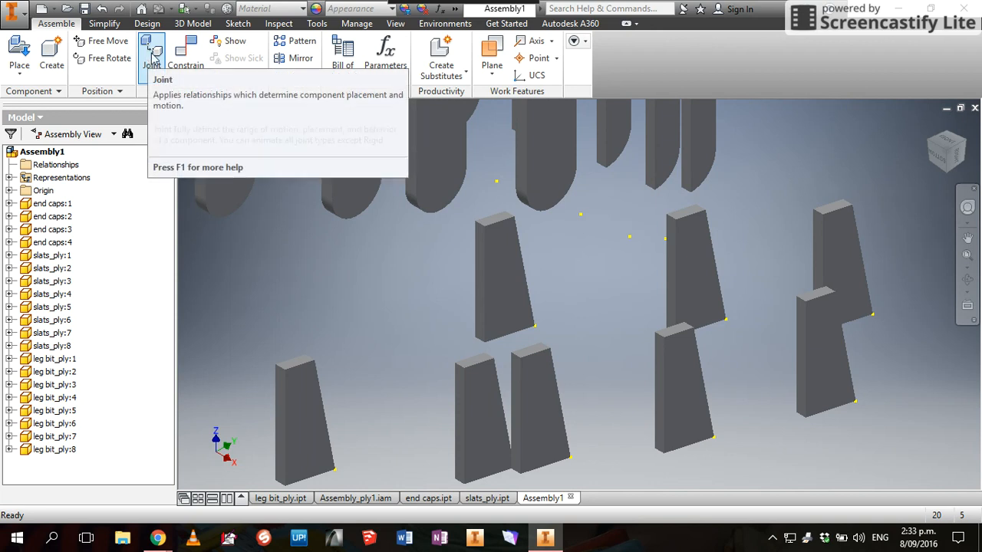
left_click(150, 54)
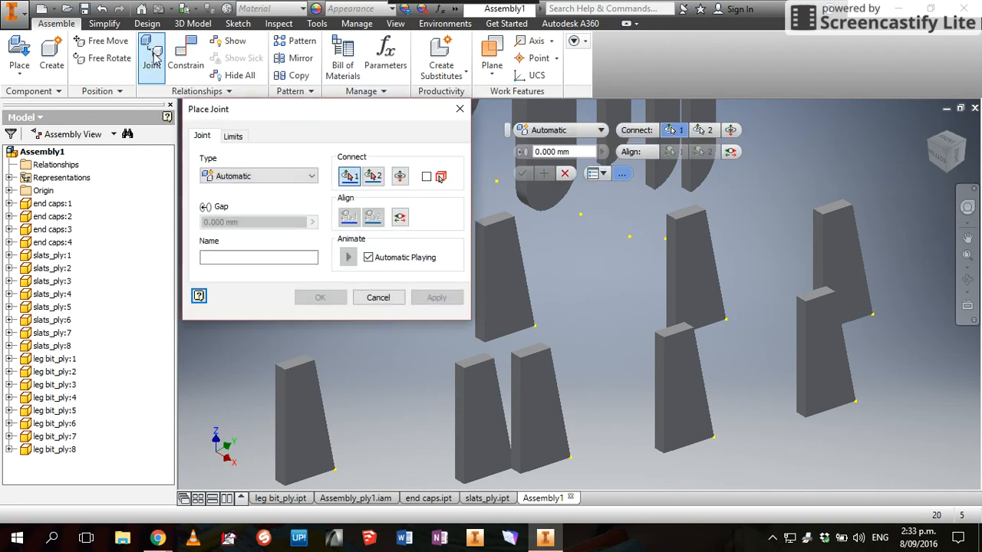
left_click(377, 298)
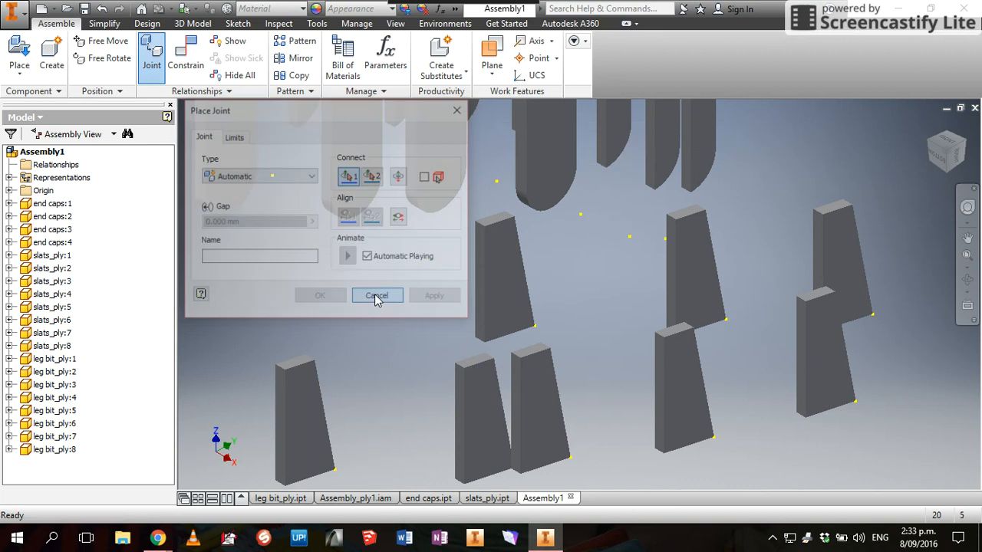
Apply a Mate constraint between faces of two leg pieces and begin picking the next pair.
left_click(186, 53)
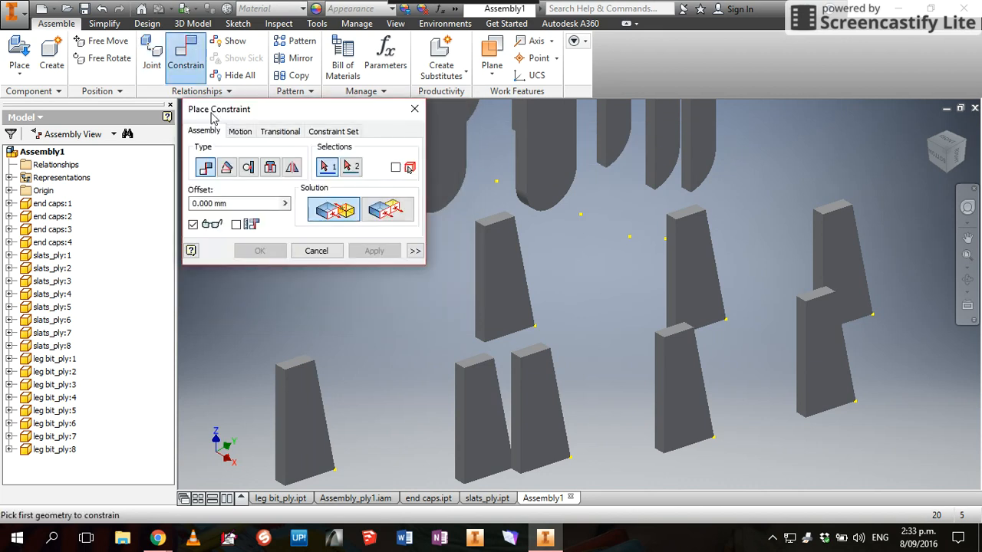
mouse_move(206, 167)
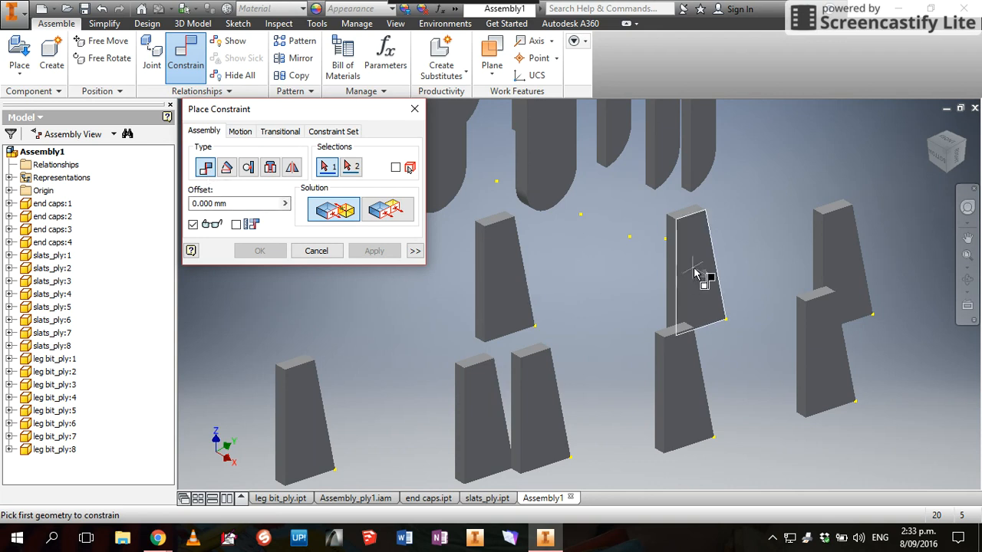
left_click(693, 273)
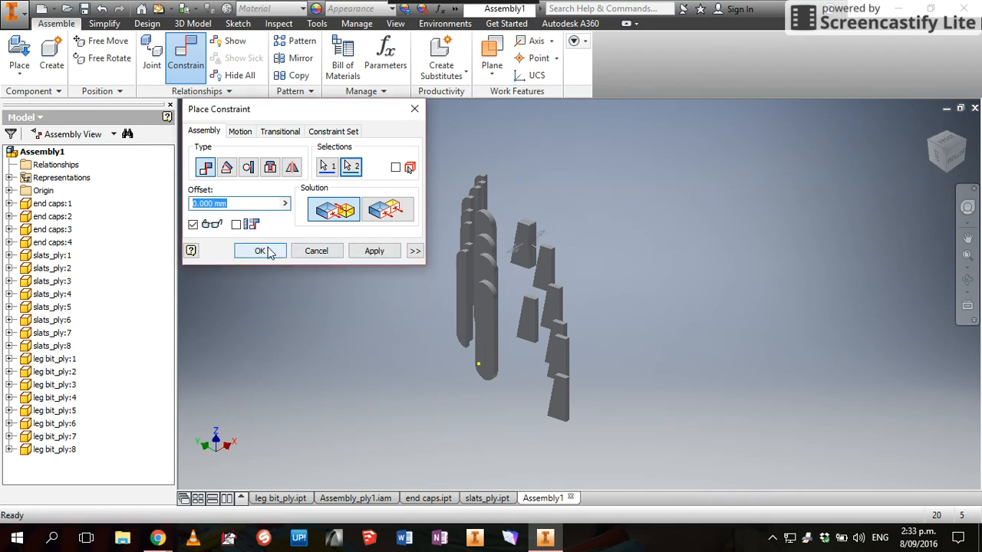
left_click(374, 250)
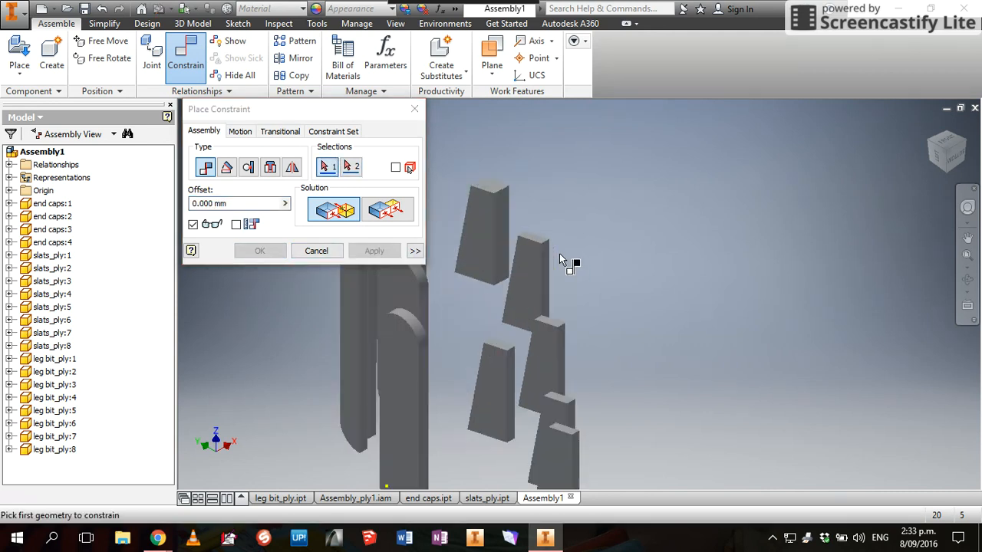
left_click(386, 208)
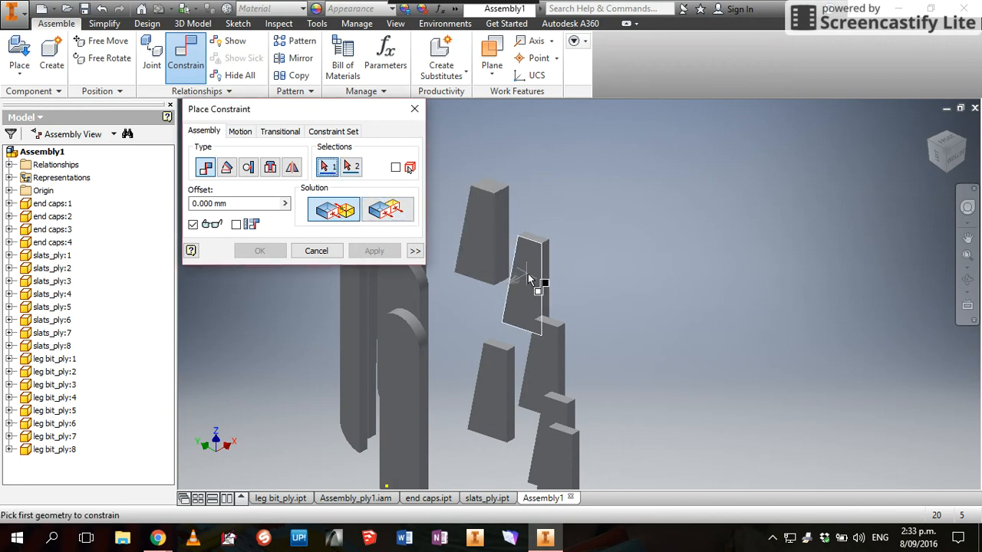
left_click(522, 288)
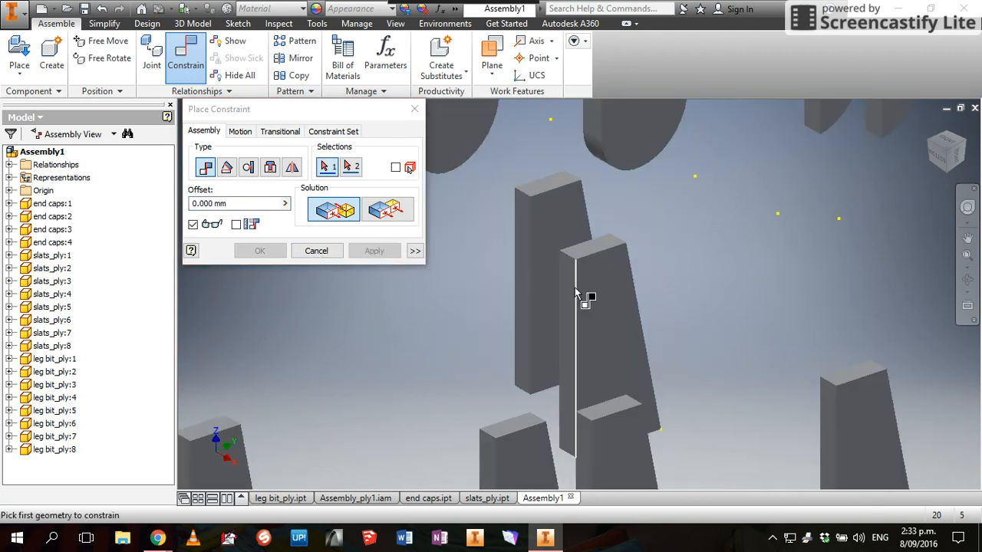
Rotate around the leg pieces and select the faces for the next leg-piece constraint.
left_click_drag(583, 299, 759, 289)
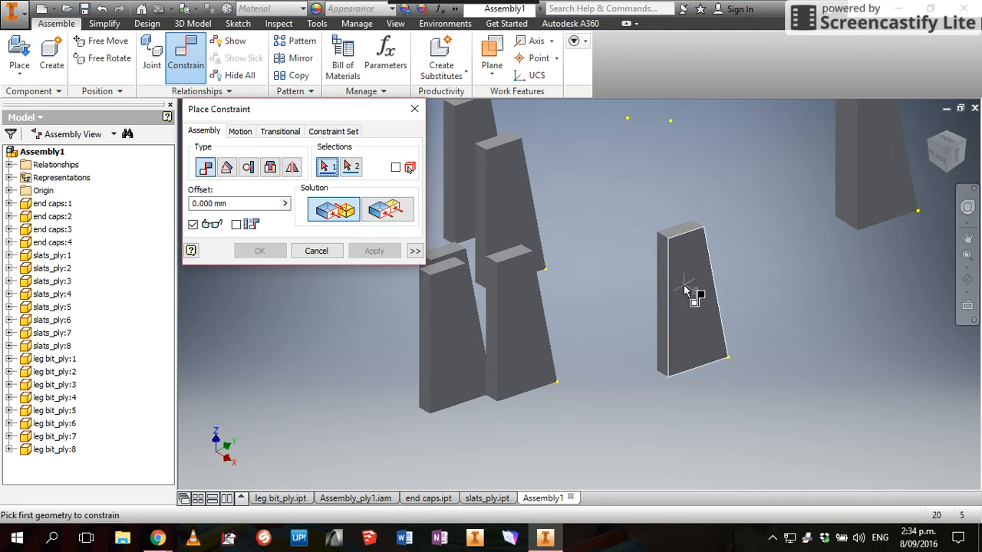
left_click(683, 288)
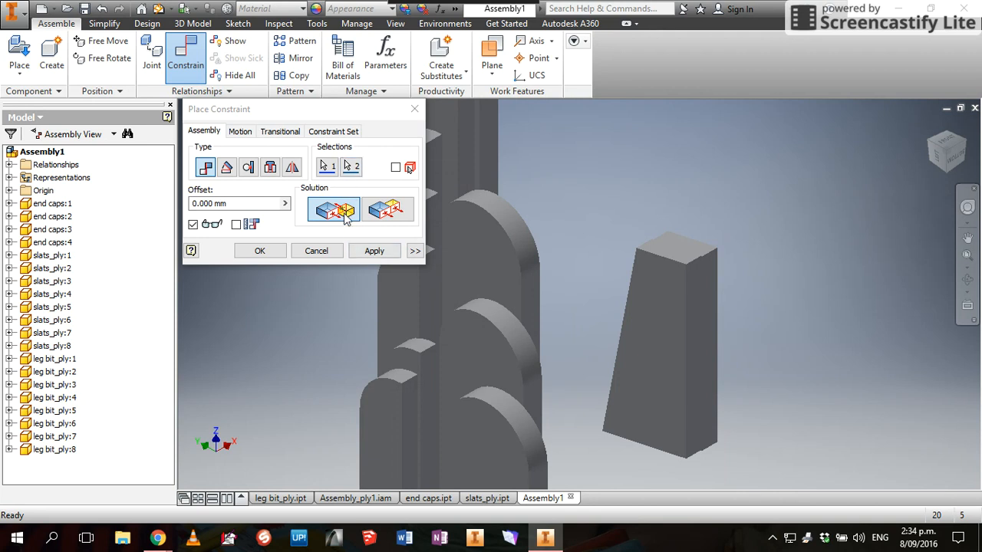
Apply a Flush constraint aligning the top faces of two leg pieces.
left_click(374, 250)
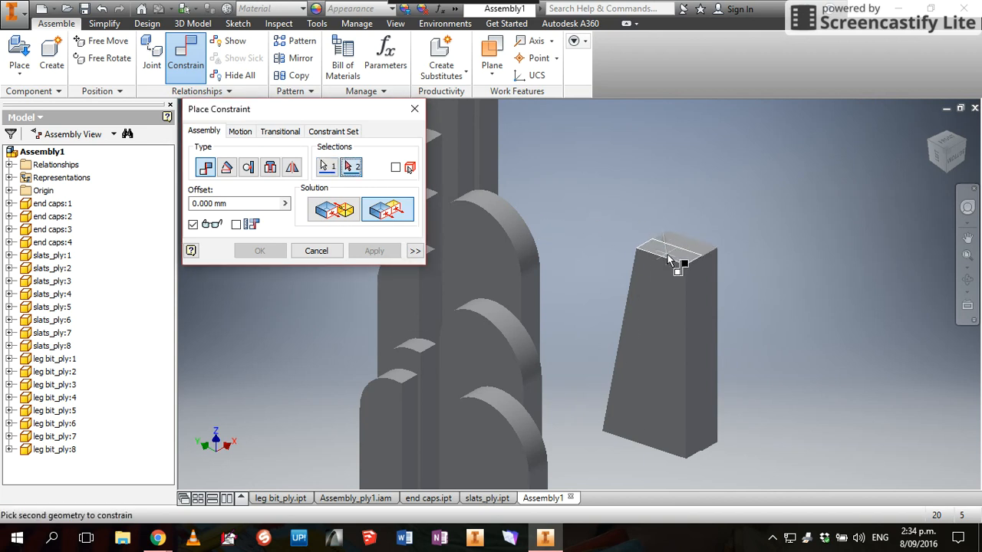
left_click(675, 253)
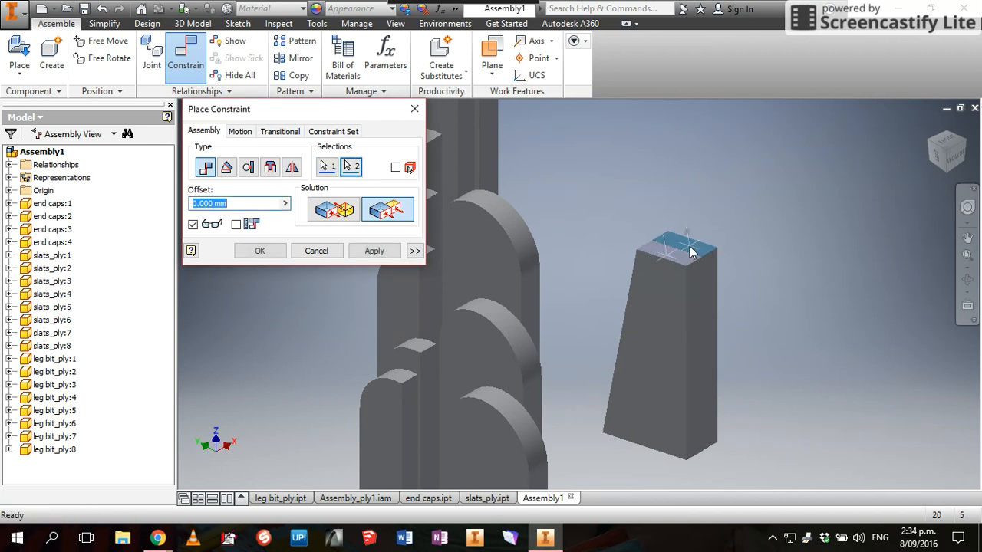
mouse_move(682, 459)
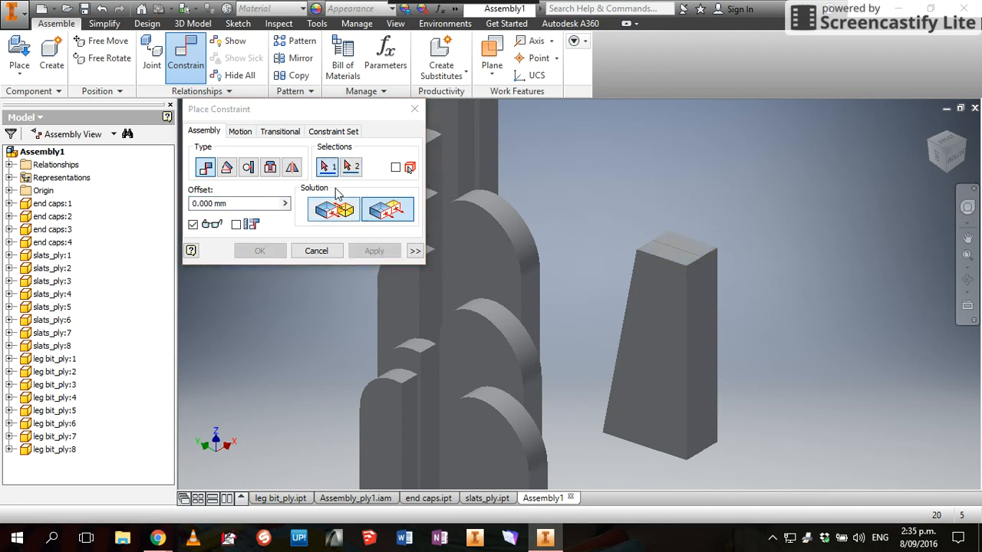
left_click(691, 292)
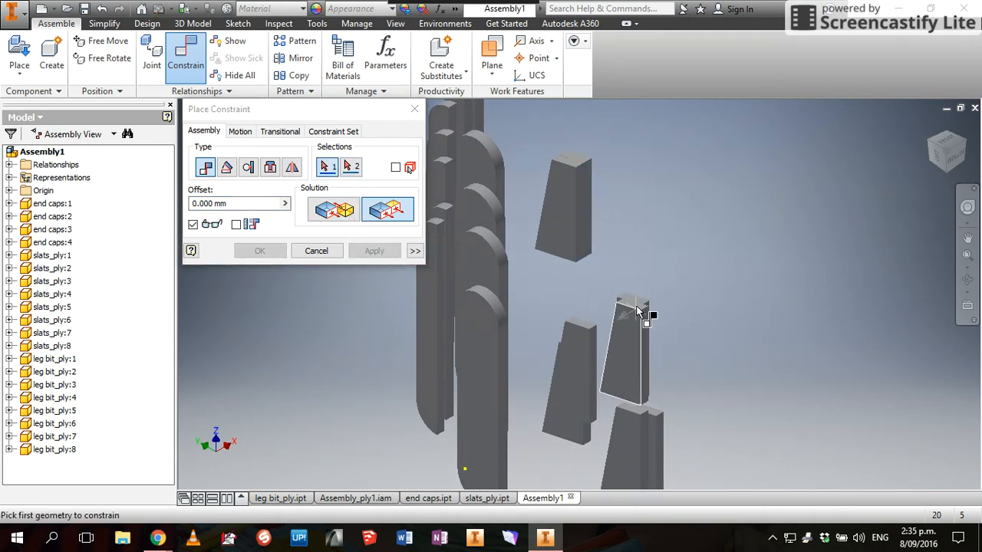
Apply Flush constraints between the top faces and the side faces of neighbouring leg pieces.
left_click(637, 306)
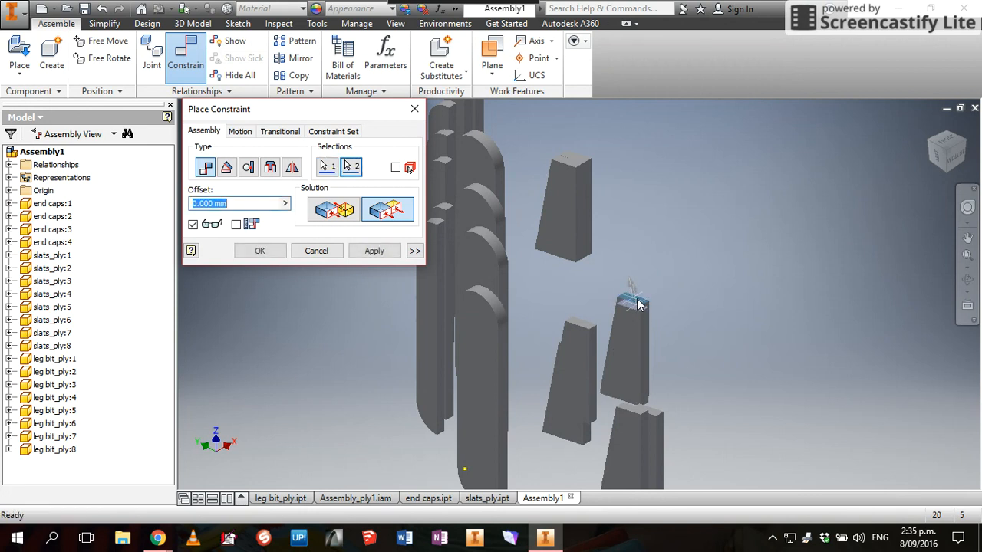
left_click(374, 252)
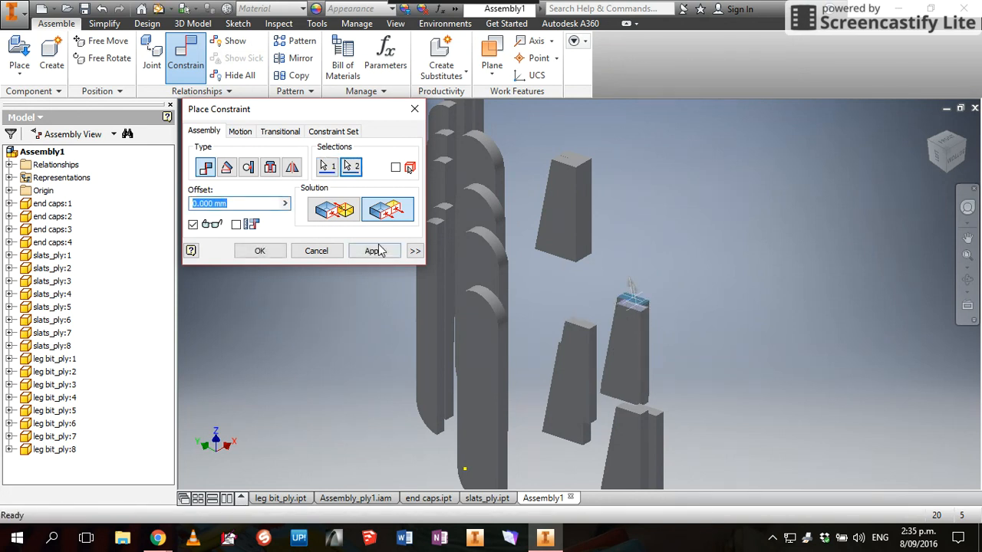
left_click(374, 251)
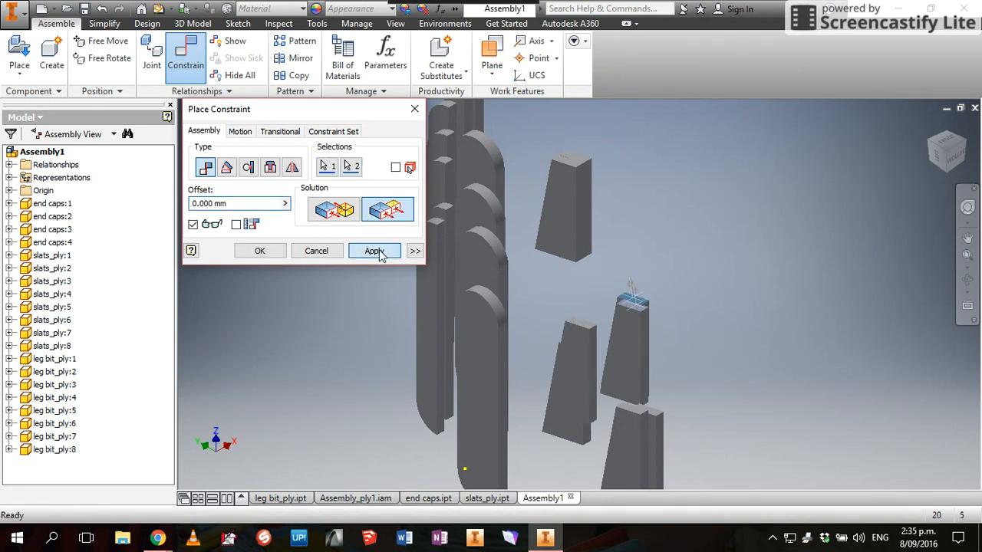
left_click(374, 251)
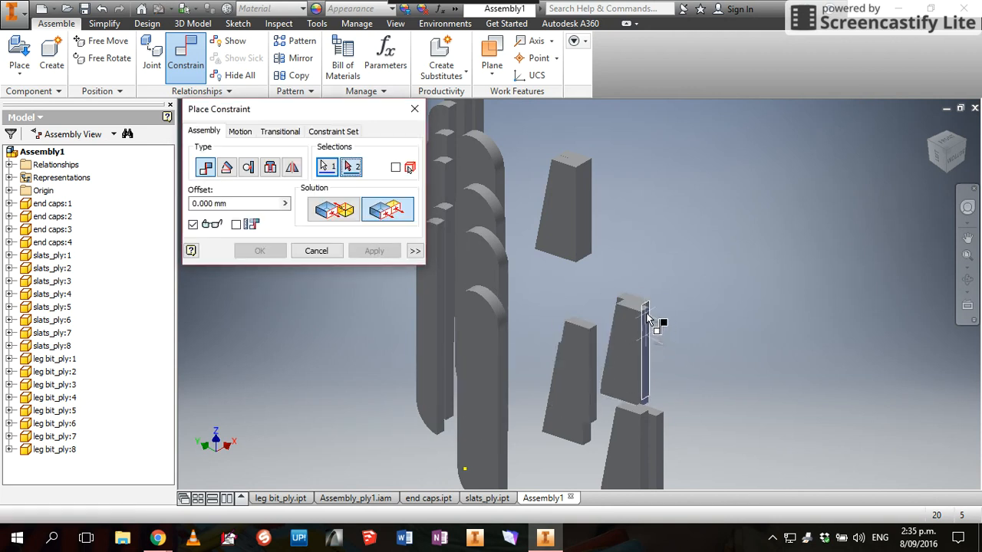
left_click(375, 251)
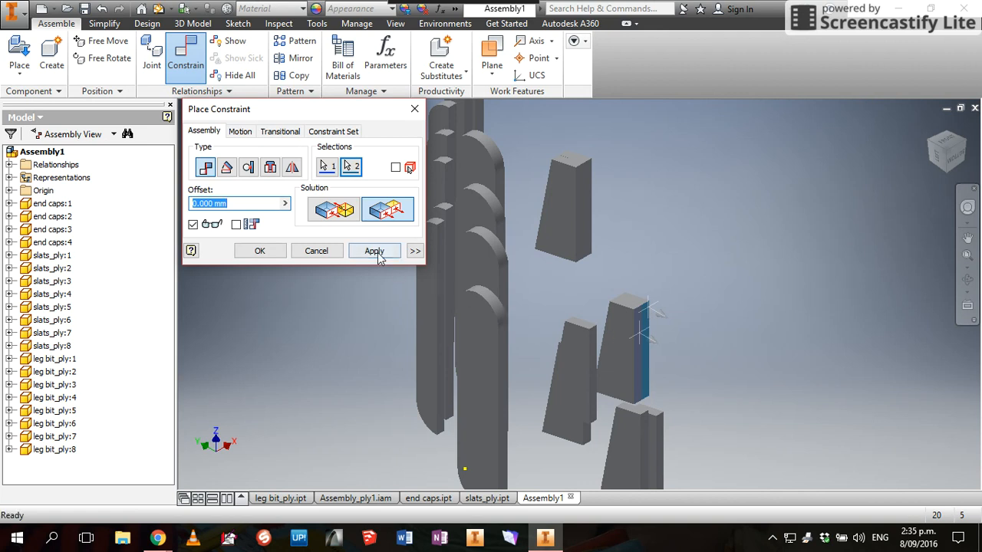
left_click(374, 252)
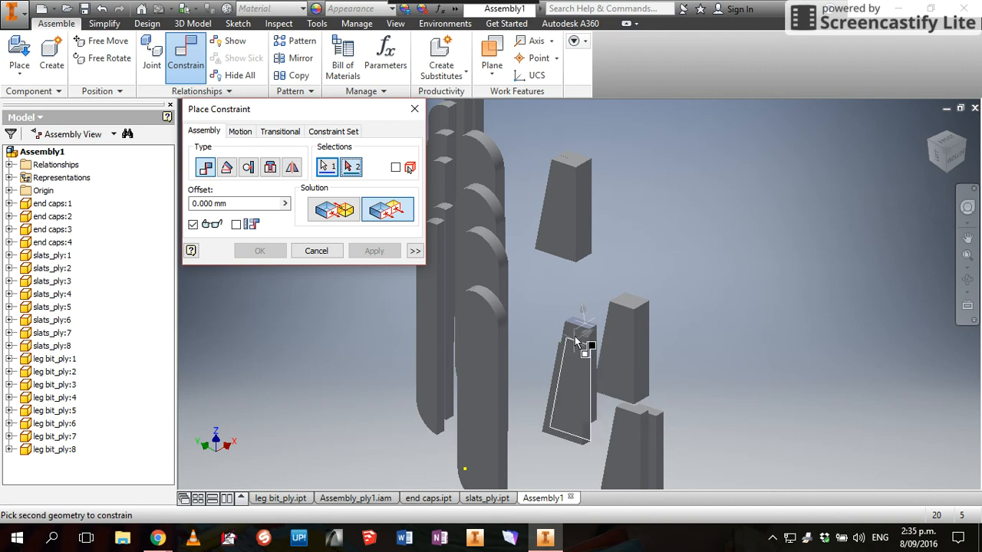
Apply a Flush constraint between the top faces of another pair of leg pieces.
left_click(583, 340)
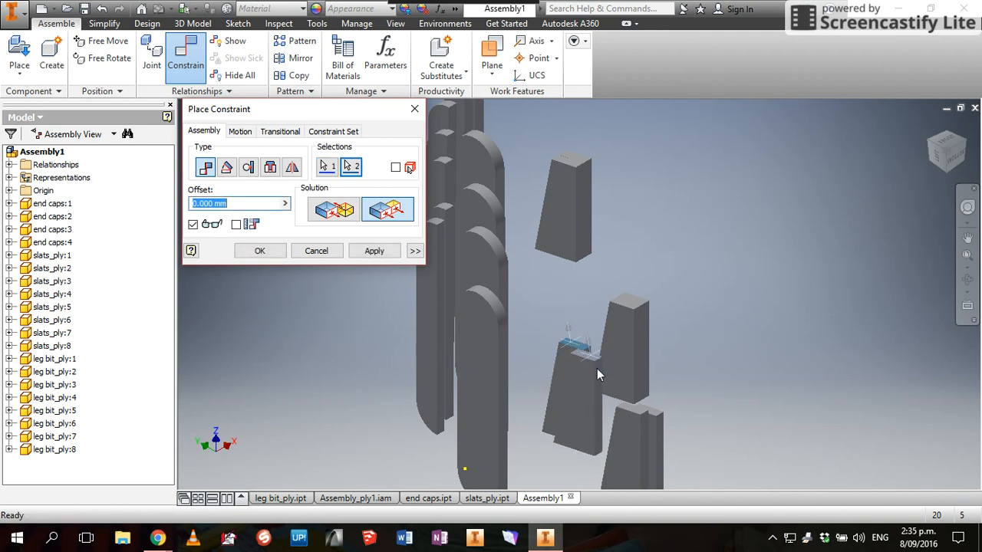
left_click(374, 251)
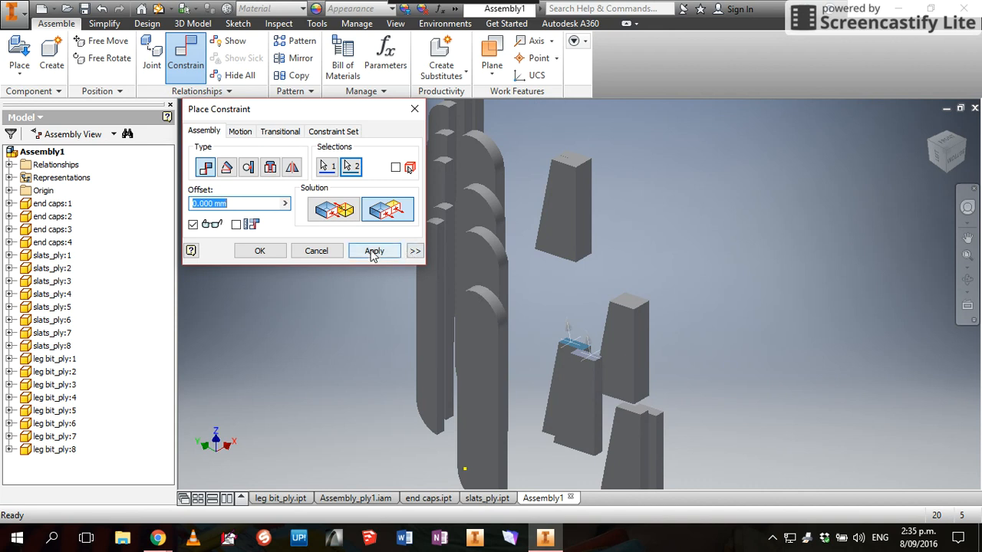
left_click(374, 252)
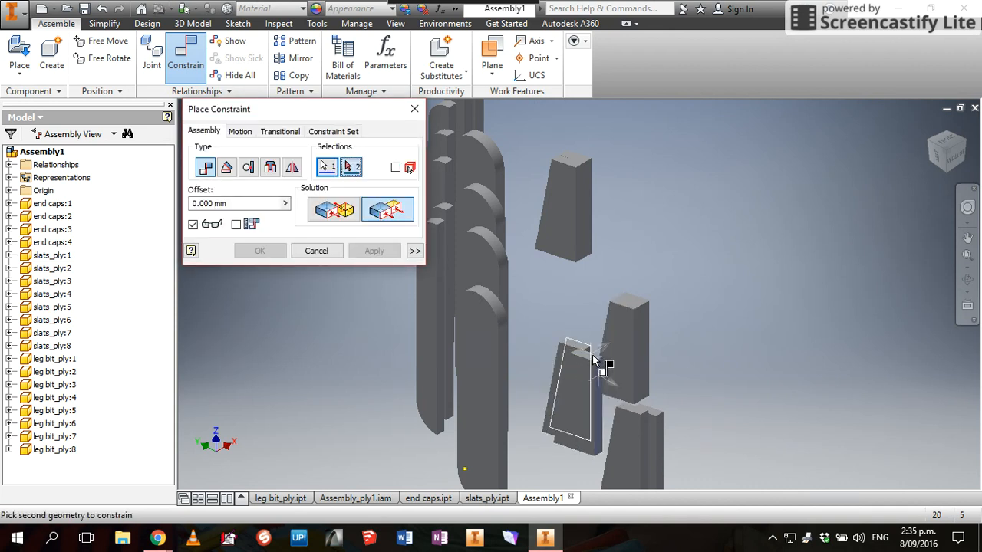
Constrain faces of the lower leg pieces together and select the side face for the next flush.
left_click(579, 365)
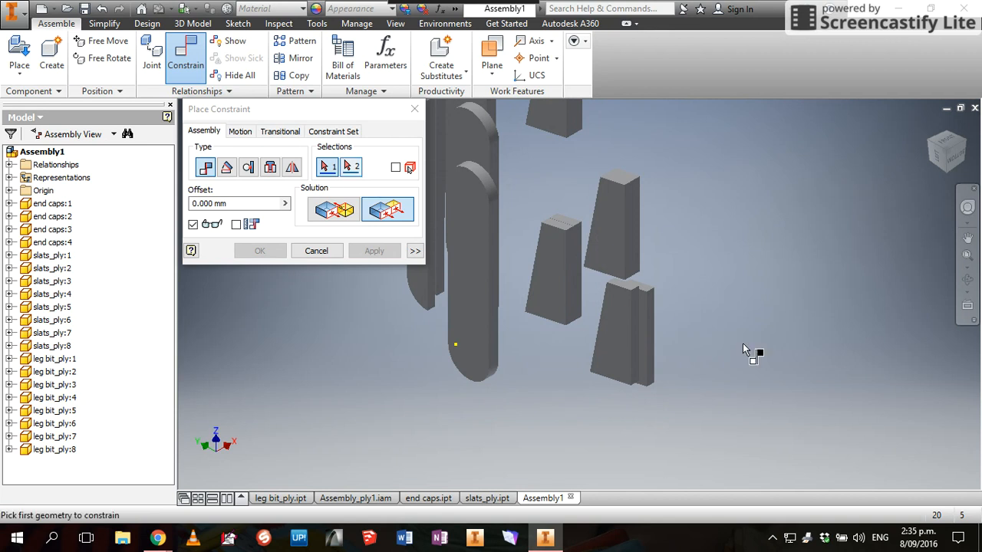
left_click(624, 289)
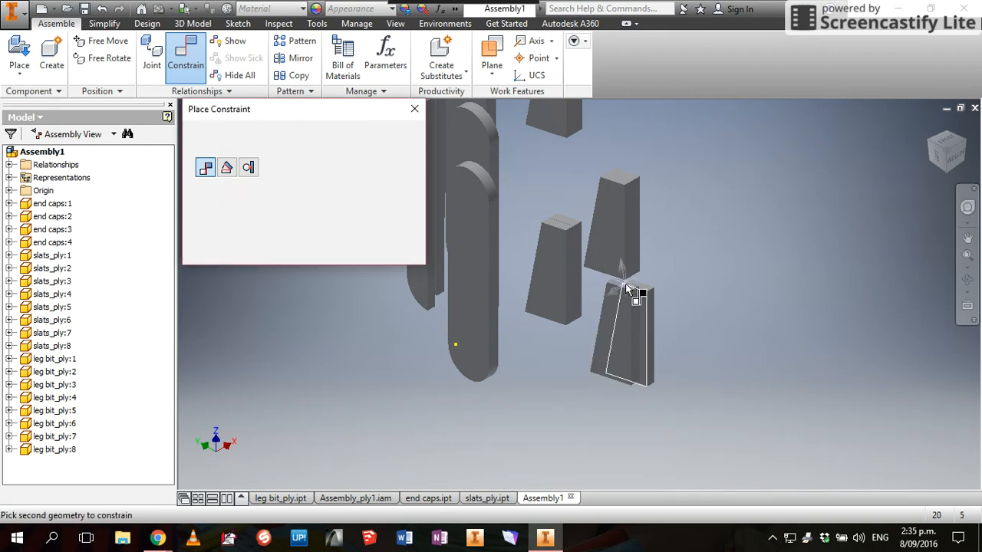
left_click(628, 288)
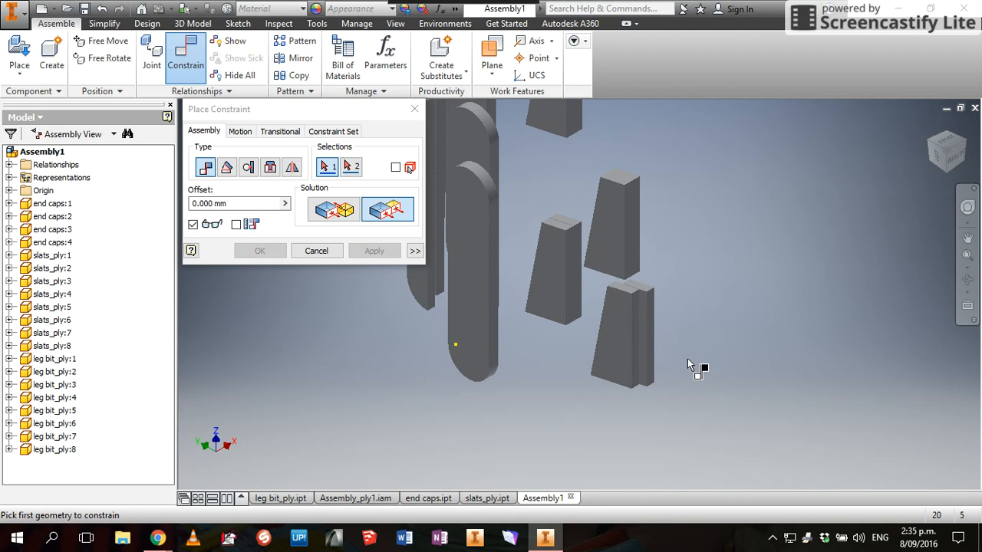
left_click(637, 330)
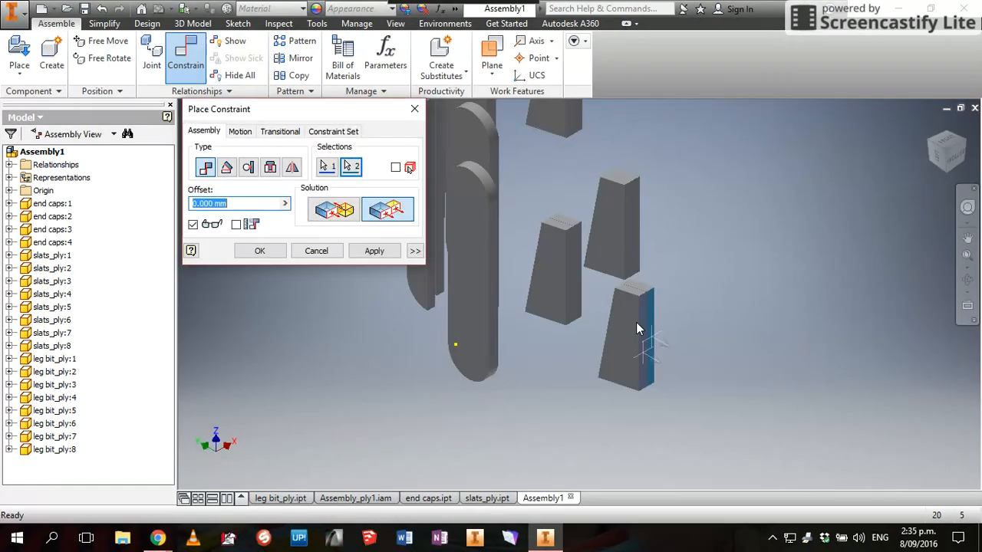